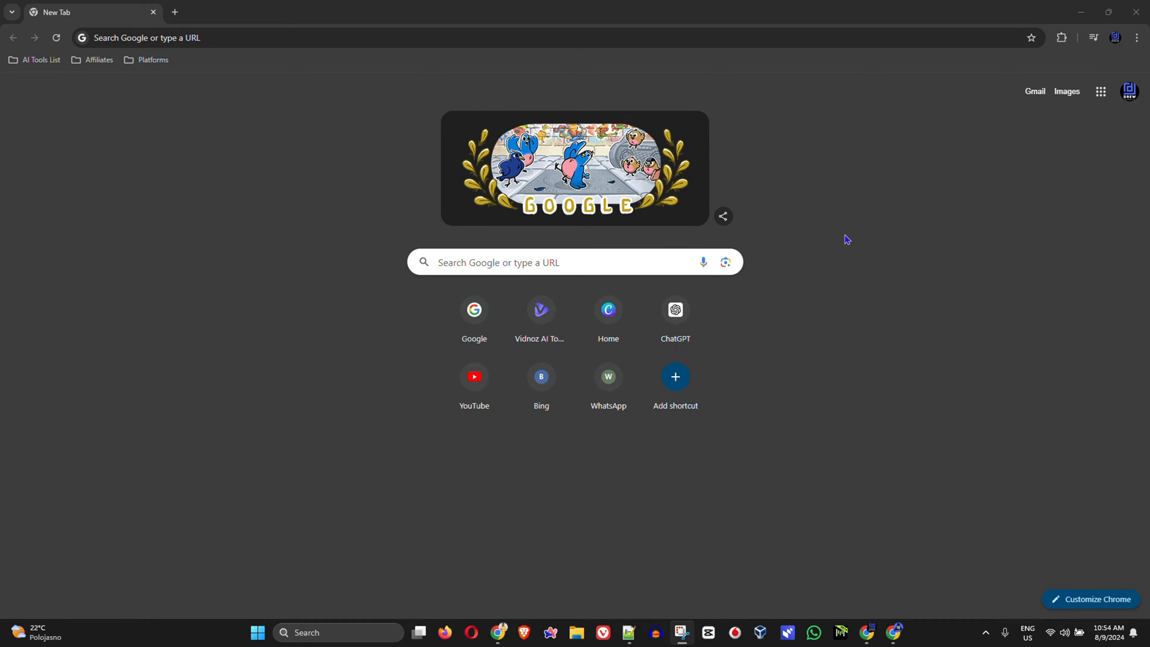
{"action": "mouse_move", "coordinate": [834, 218]}
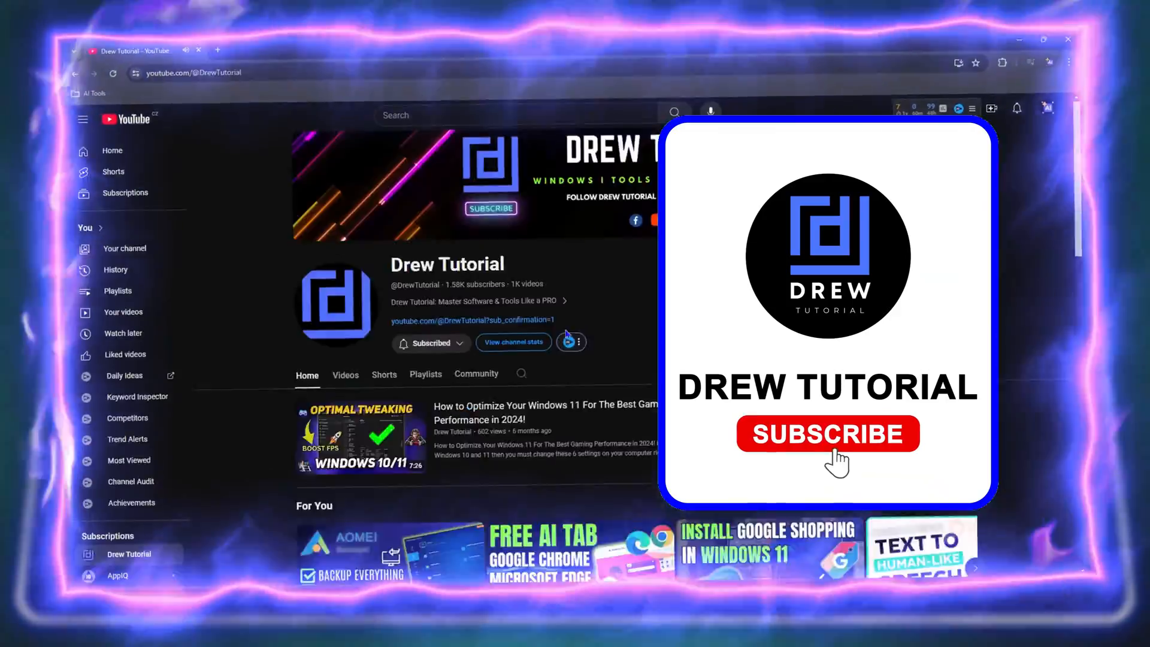
- Browse a YouTube channel's Shorts, Community and Videos sections before leaving the page
{"action": "left_click", "coordinate": [345, 374]}
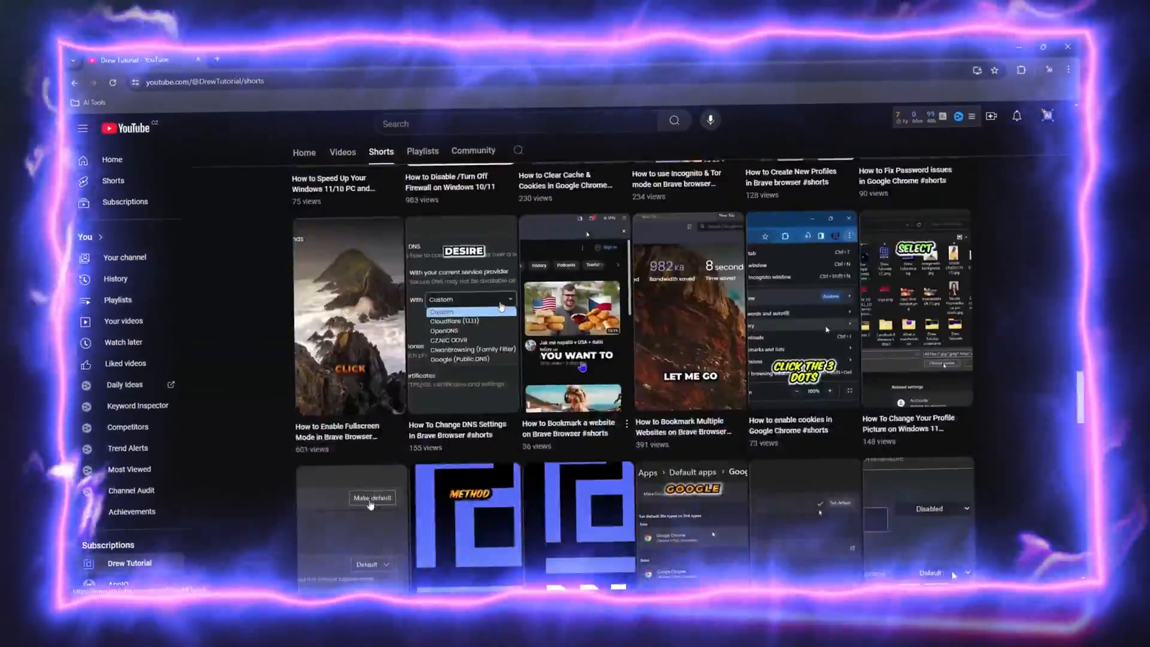
{"action": "left_click", "coordinate": [473, 151]}
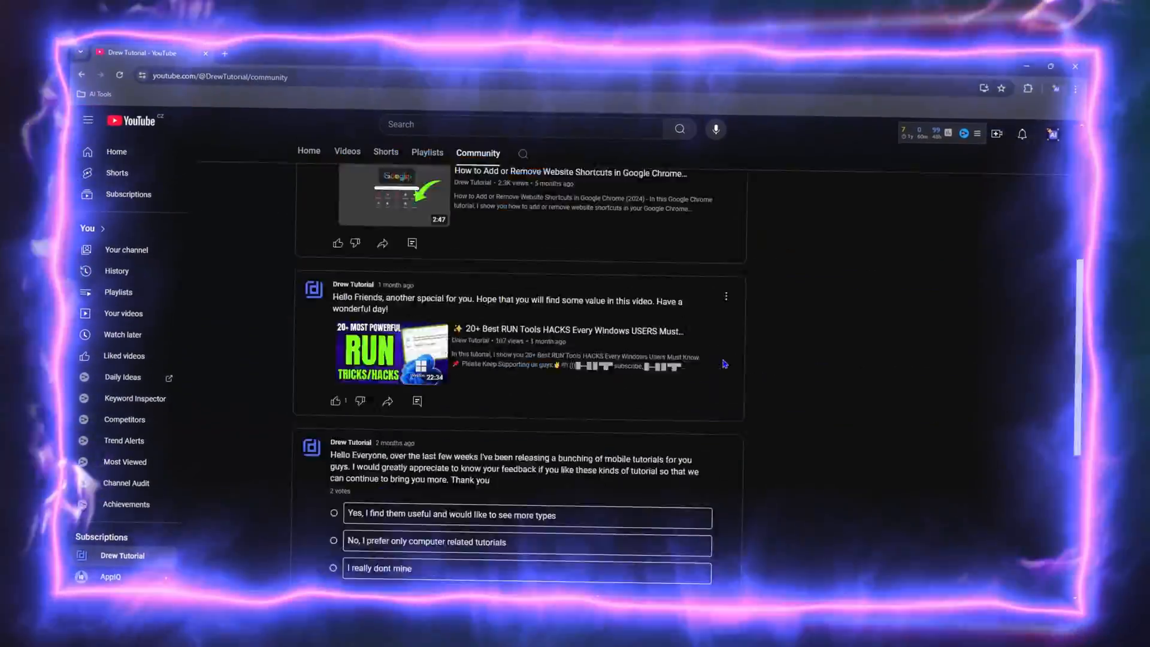
{"action": "left_click", "coordinate": [347, 151]}
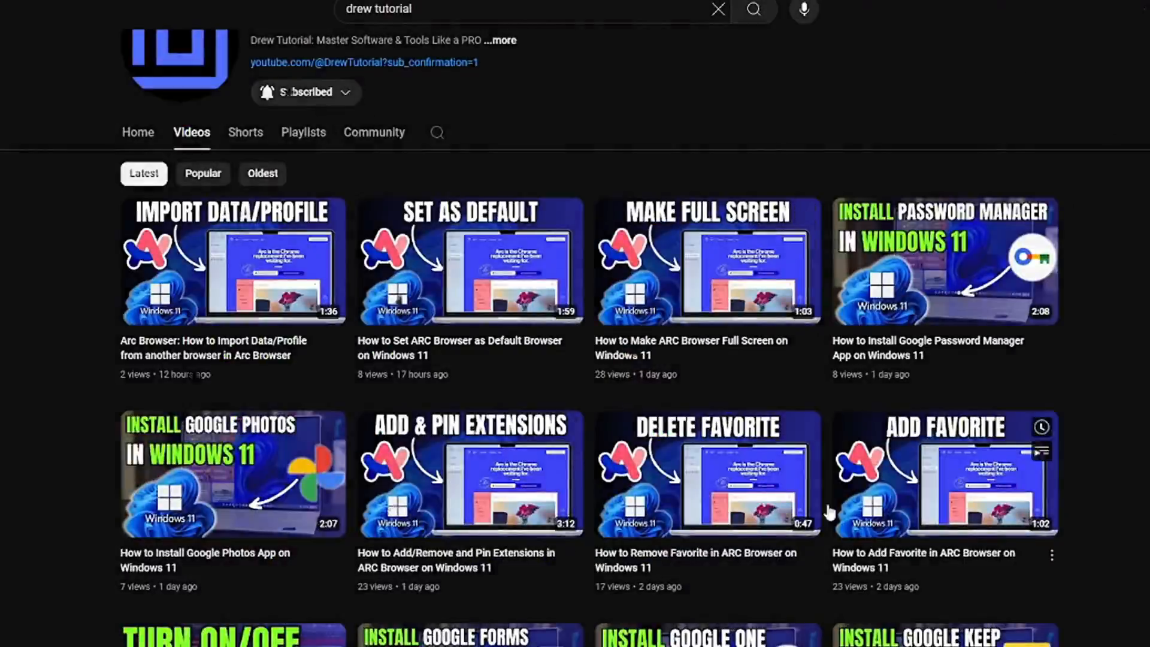
{"action": "left_click", "coordinate": [303, 132]}
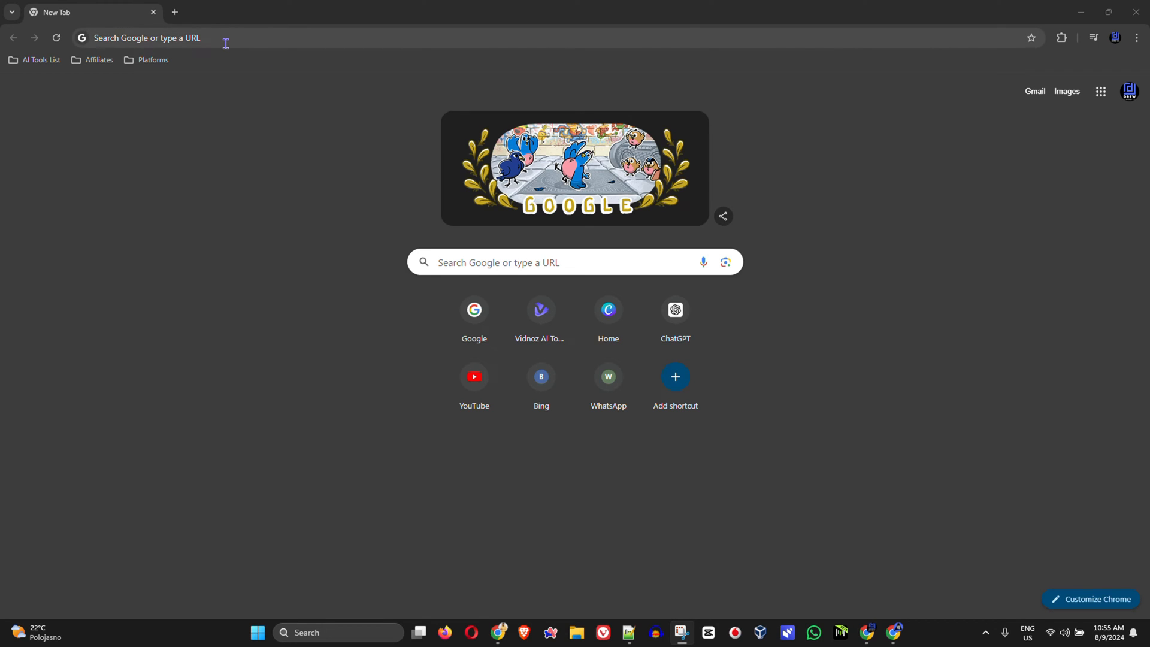
- Run a Google search for 'translate' from the address bar
{"action": "type", "text": "t"}
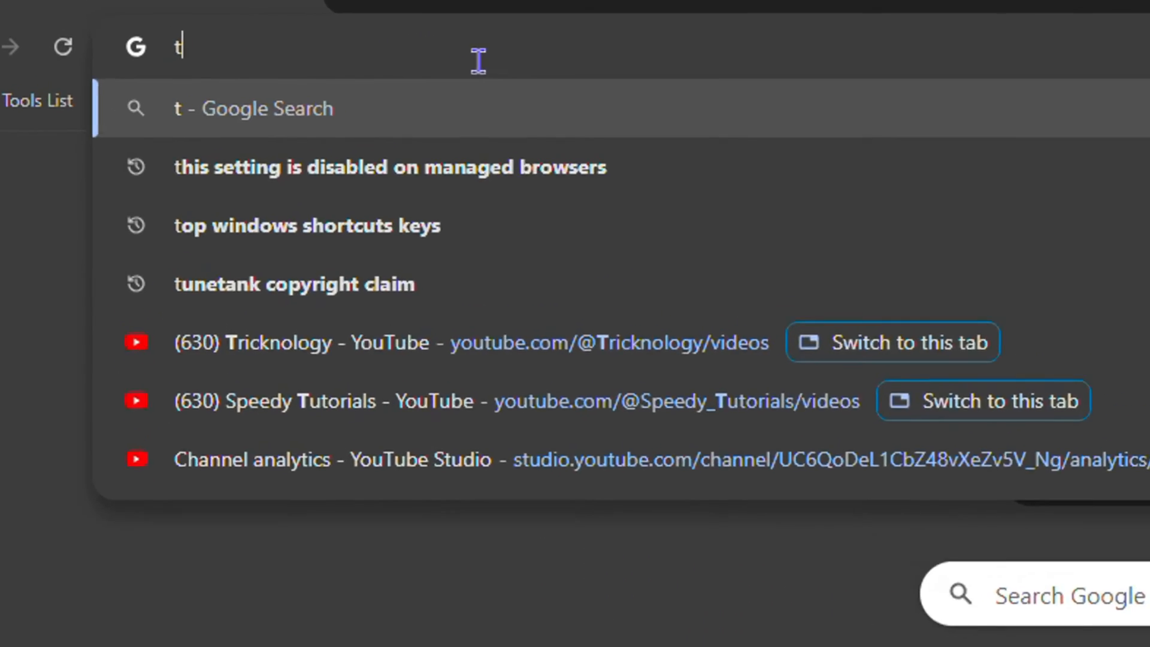
{"action": "type", "text": "ranslate.google.com"}
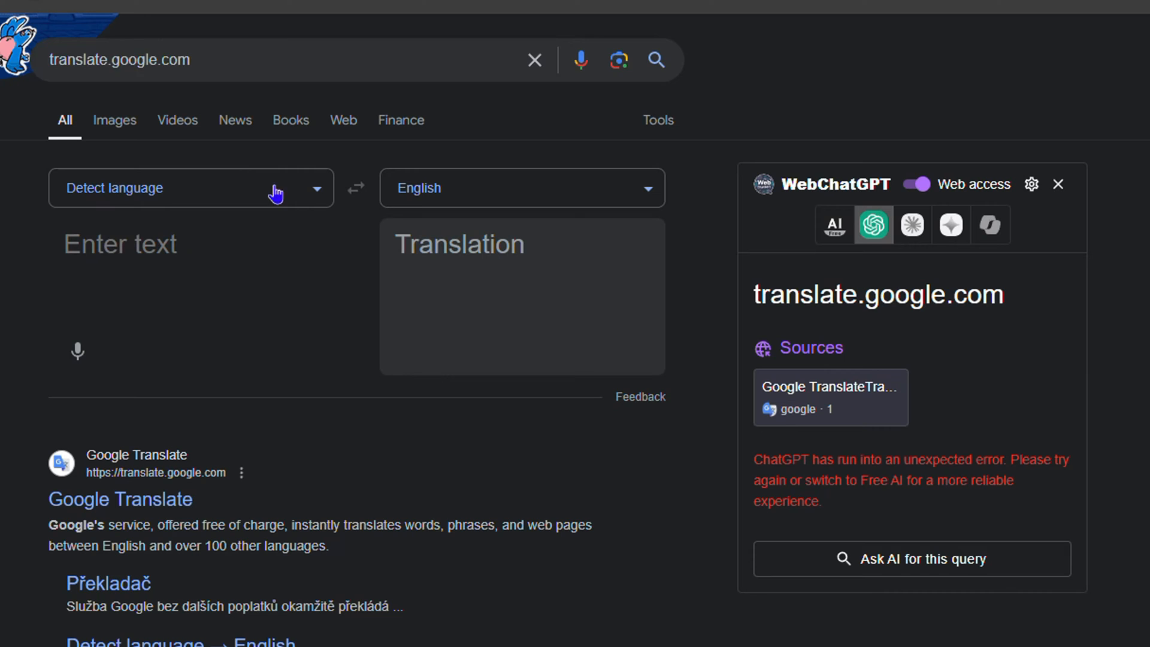
- Reach the Google Translate website from the search results
{"action": "scroll", "scroll_direction": "down", "scroll_amount": 3}
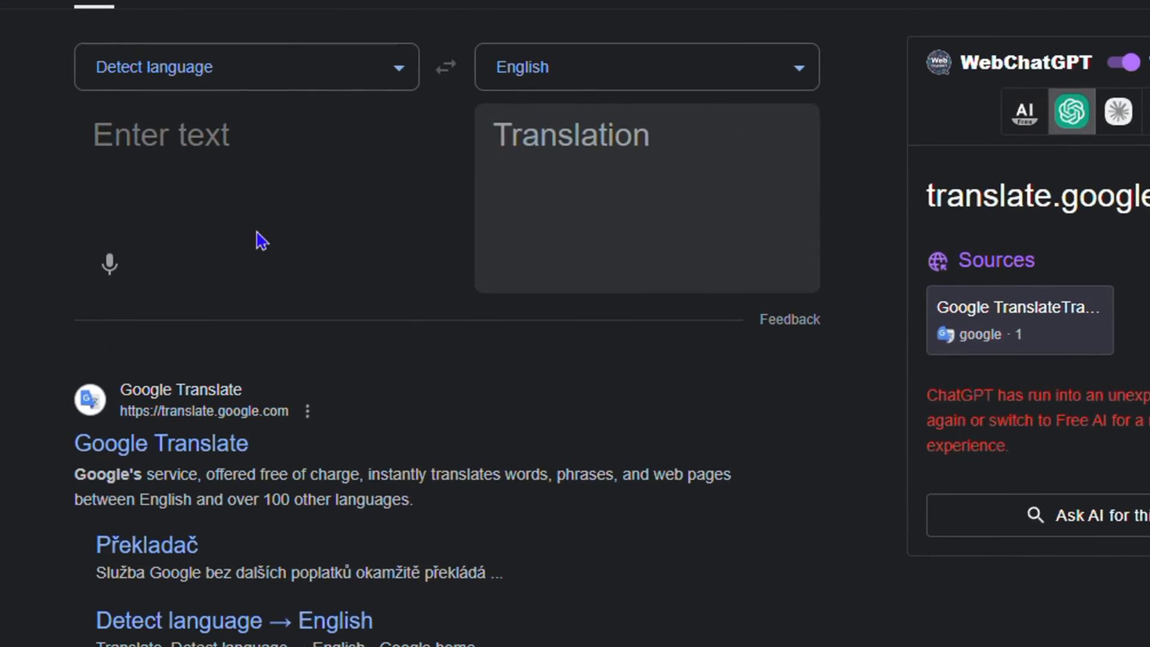
{"action": "scroll", "scroll_direction": "down", "scroll_amount": 3}
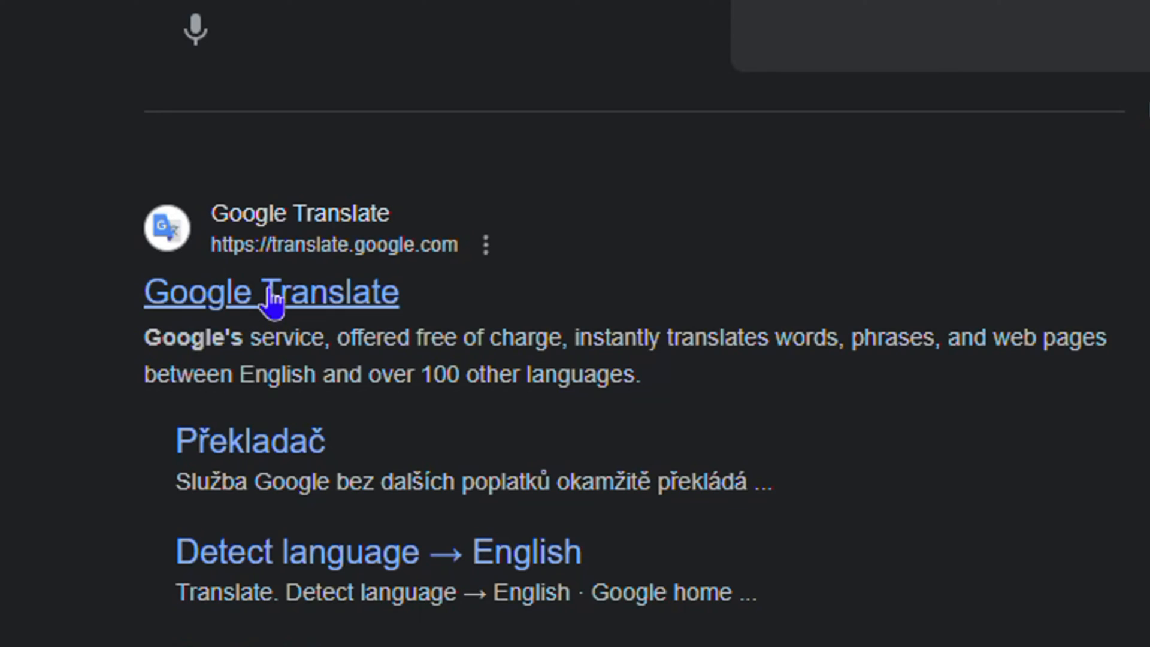
{"action": "left_click", "coordinate": [270, 293]}
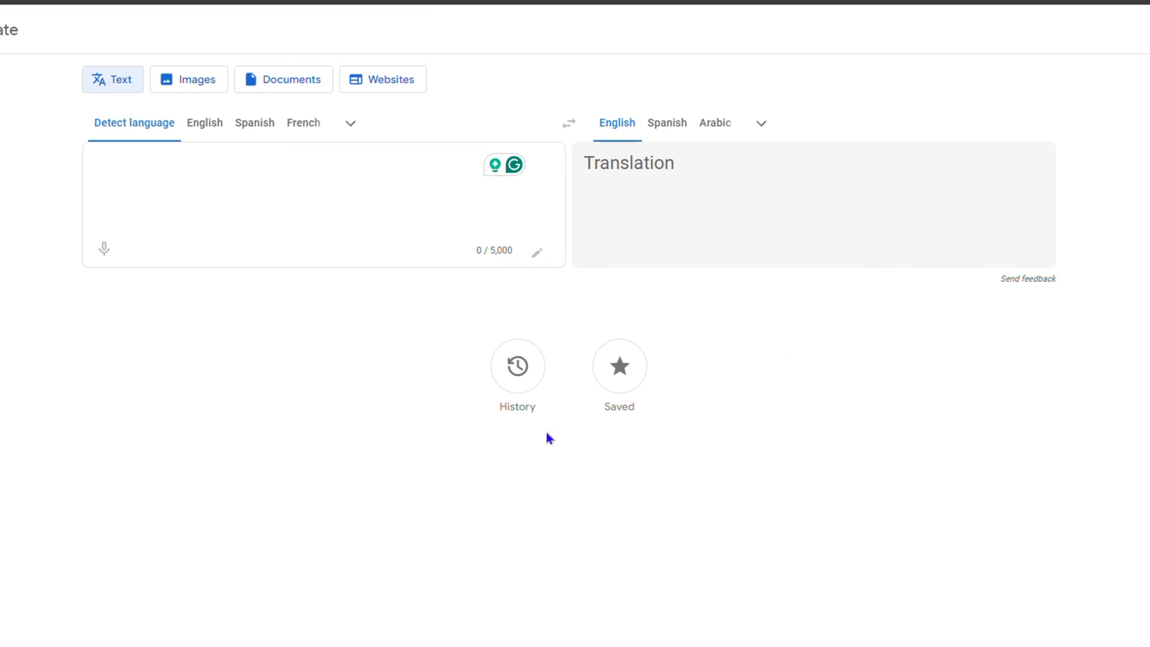
{"action": "mouse_move", "coordinate": [874, 550]}
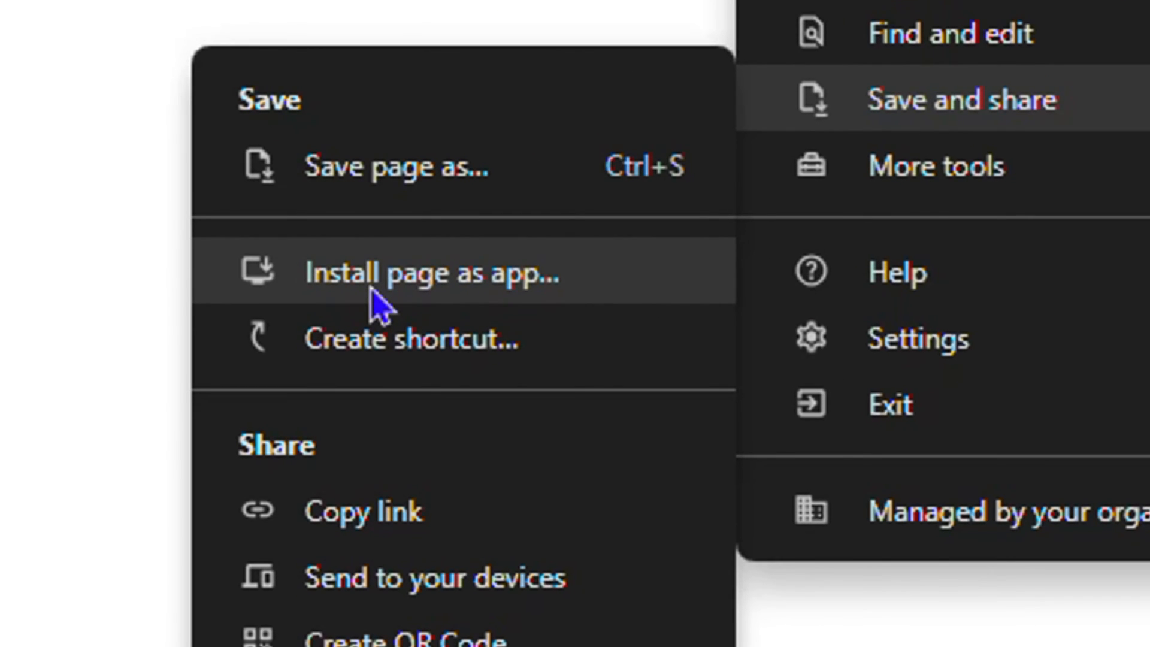
- Install the Google Translate page as a Chrome app in its own window
{"action": "left_click", "coordinate": [431, 274]}
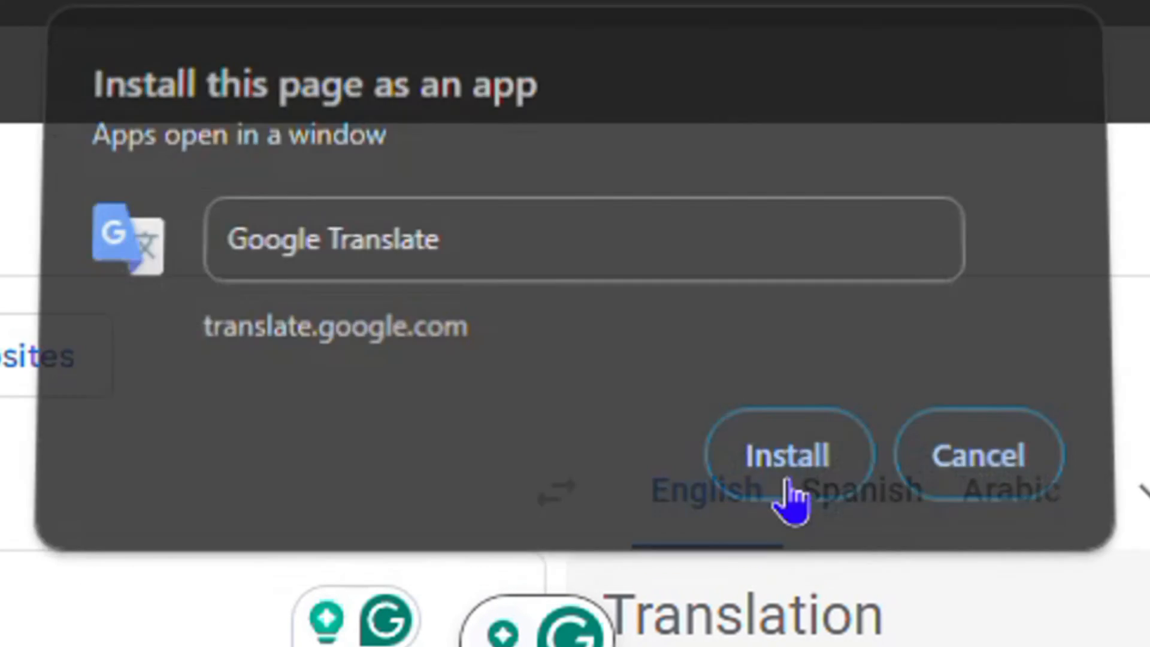
{"action": "left_click", "coordinate": [784, 455]}
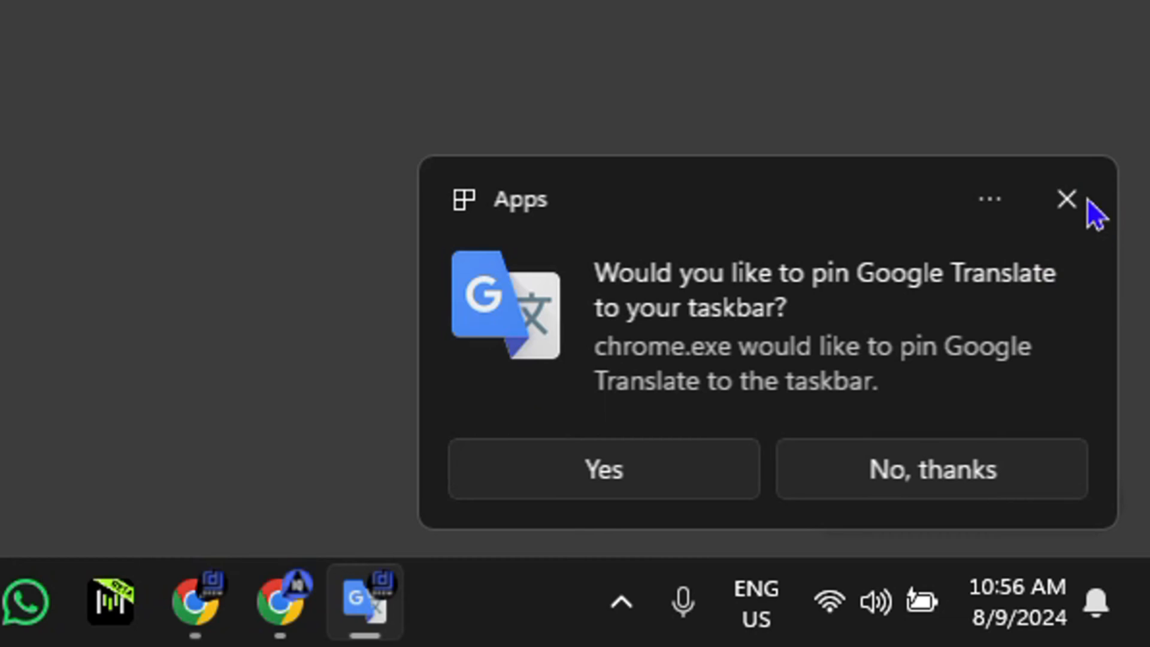
- Dismiss the pin prompt and show the Google Translate taskbar icon's options
{"action": "left_click", "coordinate": [1068, 199]}
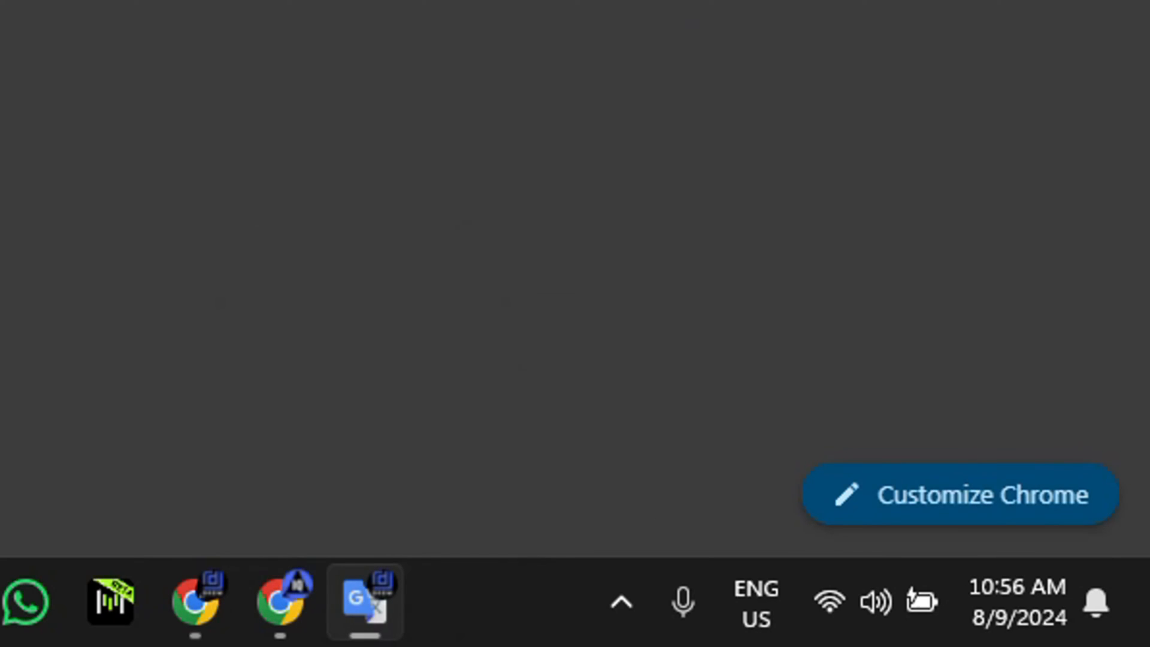
{"action": "mouse_move", "coordinate": [476, 612]}
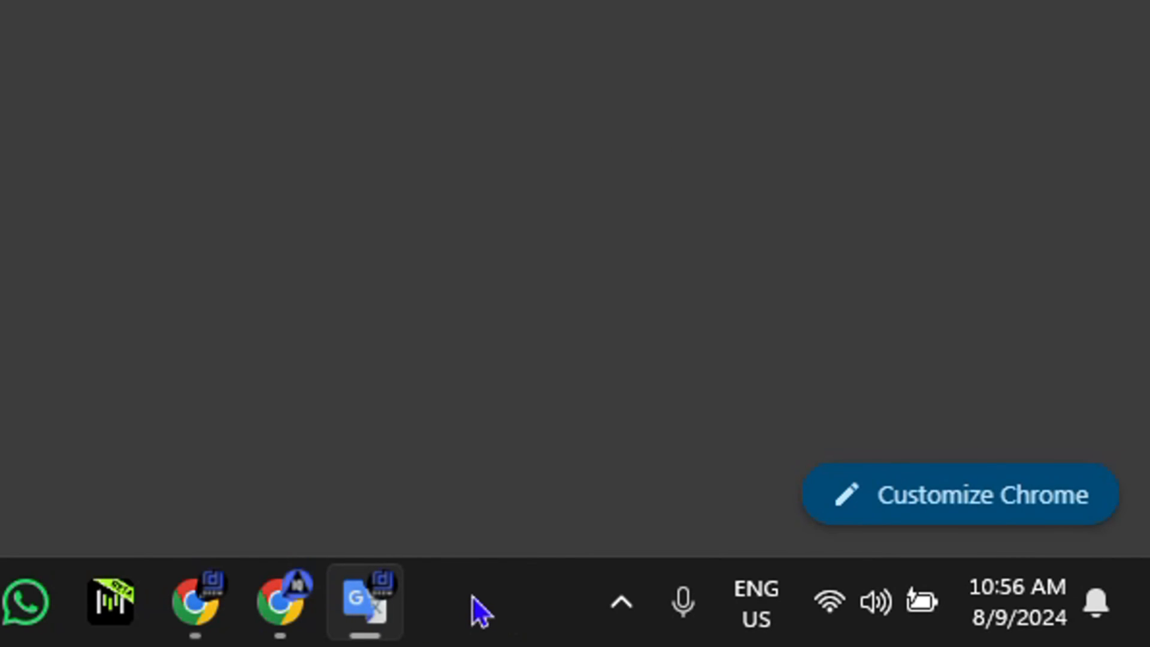
{"action": "right_click", "coordinate": [365, 601]}
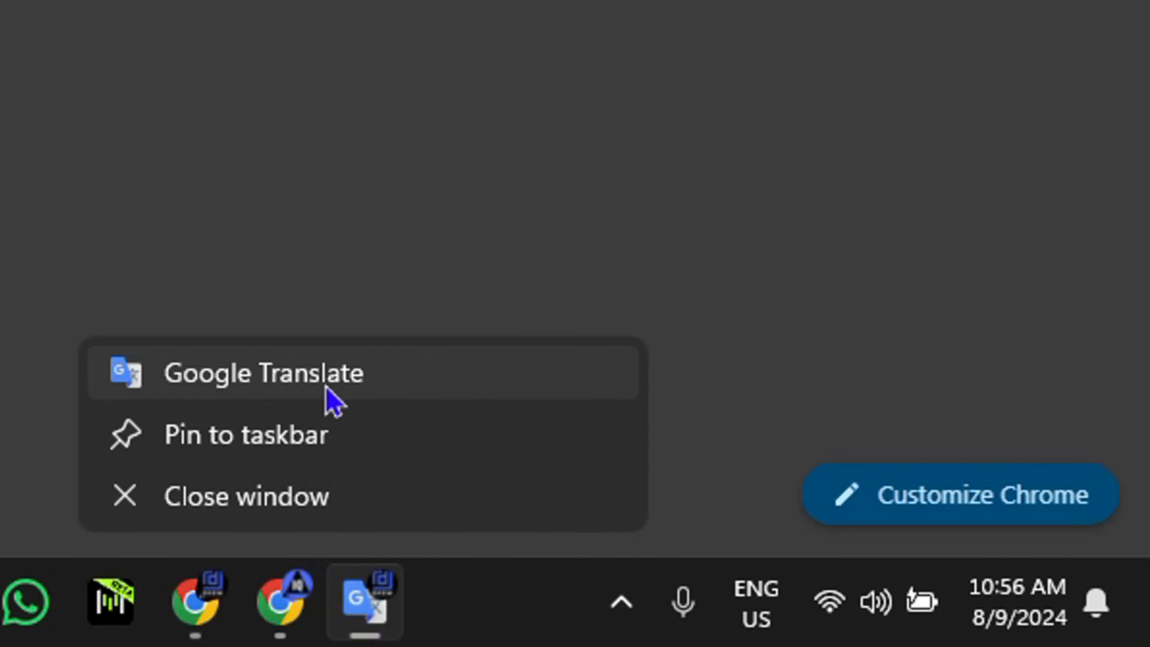